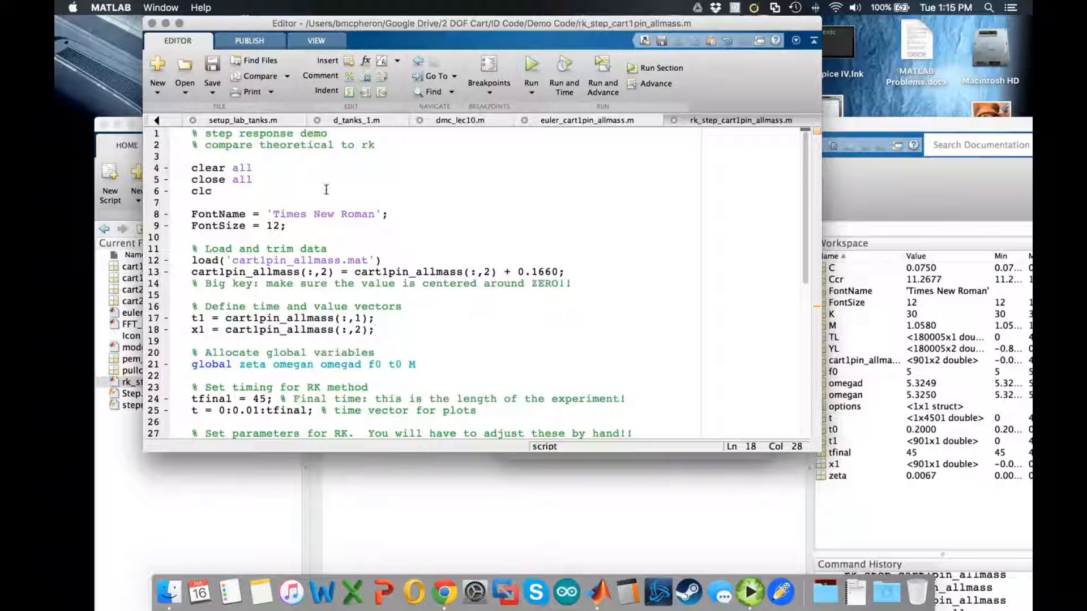
- Scroll through the step-response script reviewing the RK/ode45 parameter and plotting lines
scroll("down", 3)
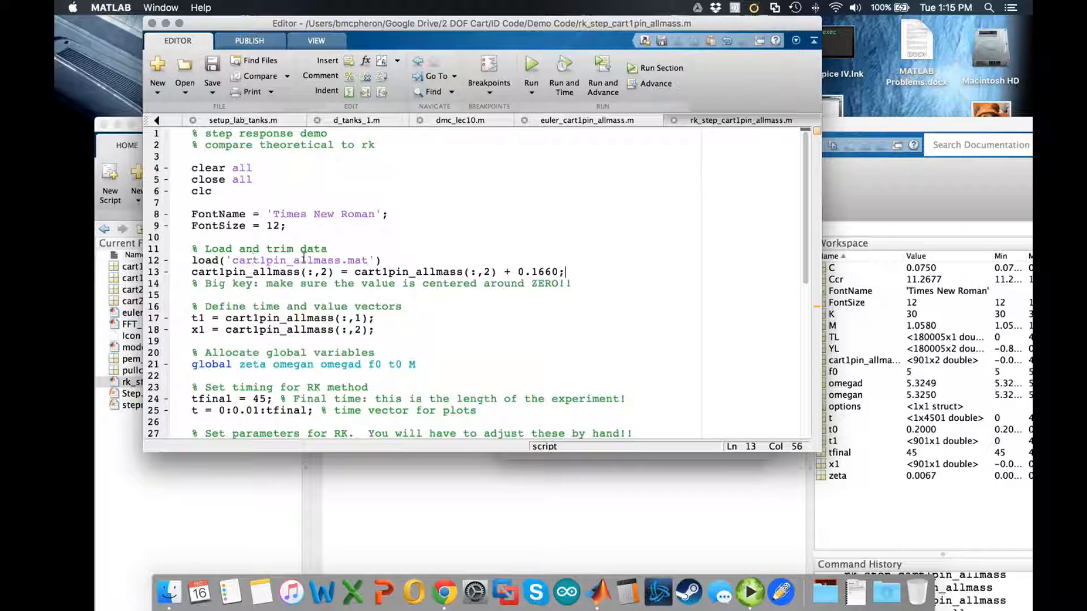
mouse_move(333, 283)
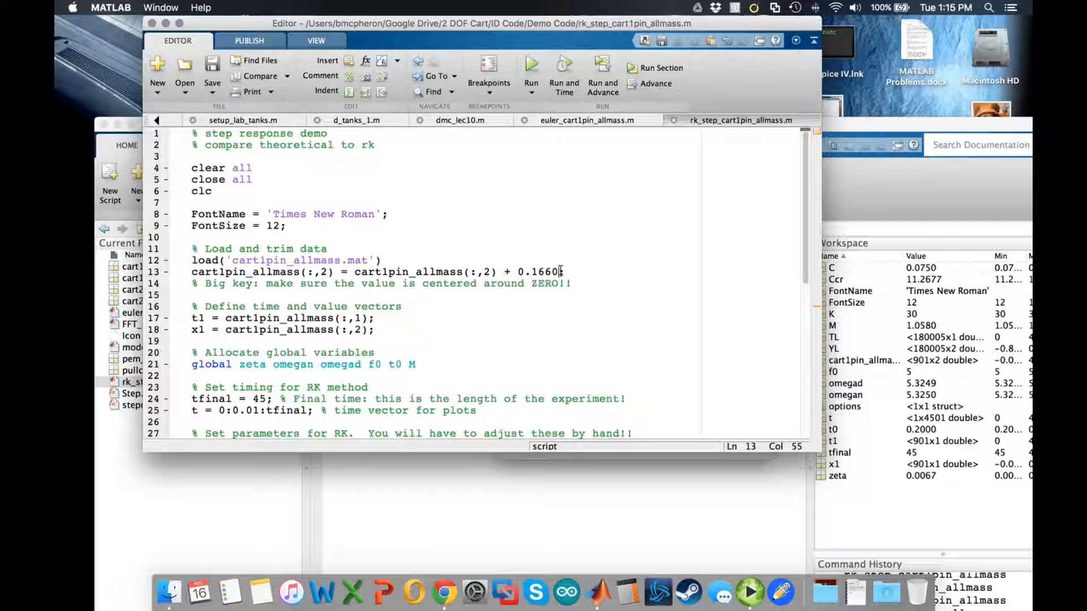
double_click(538, 271)
type(";")
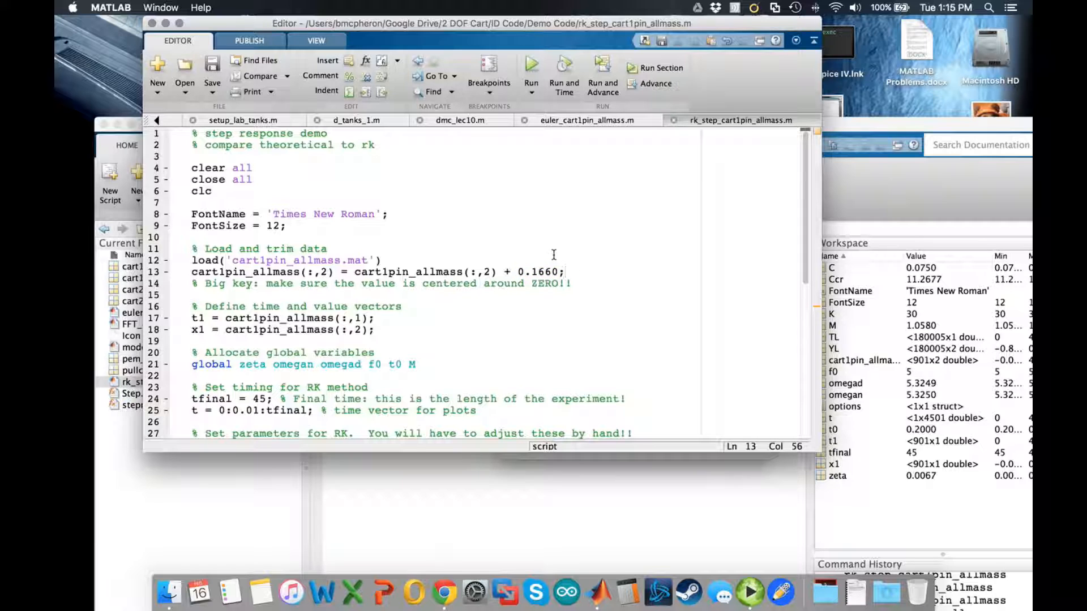
scroll("down", 3)
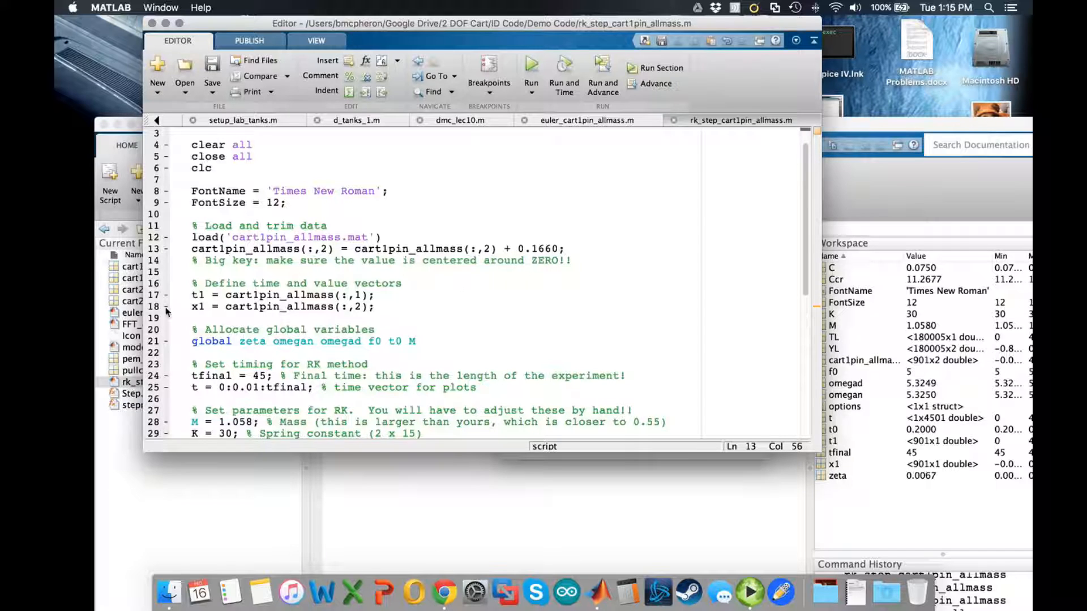
scroll("down", 3)
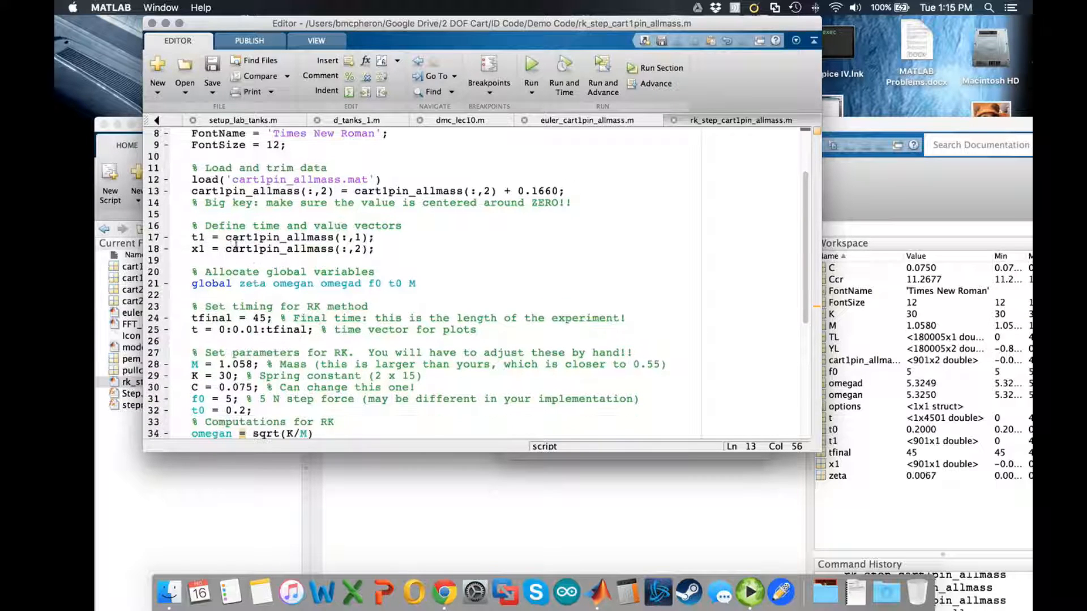
scroll("down", 3)
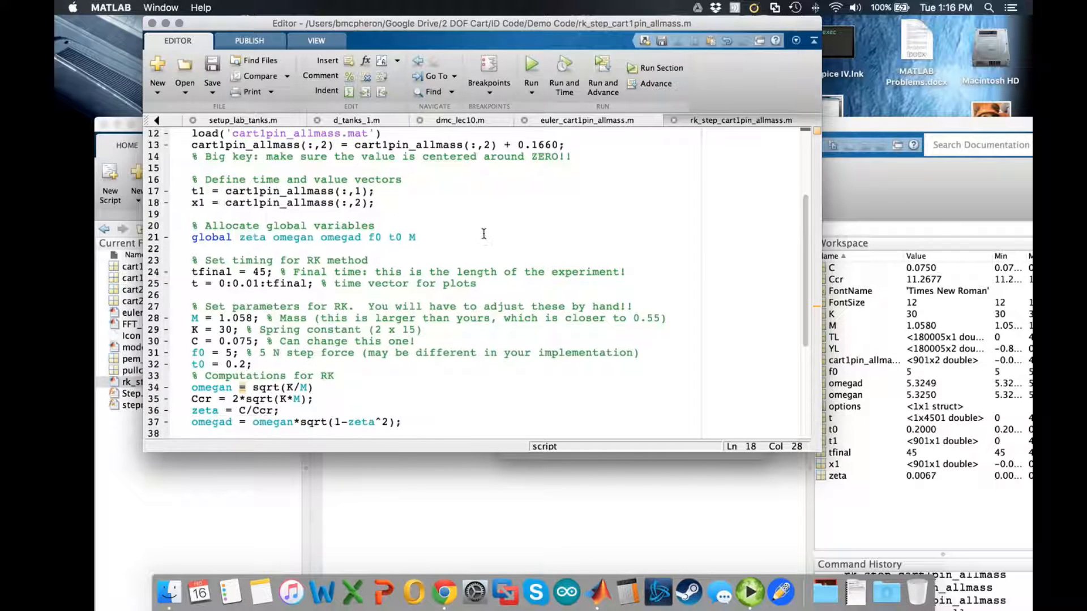
scroll("down", 3)
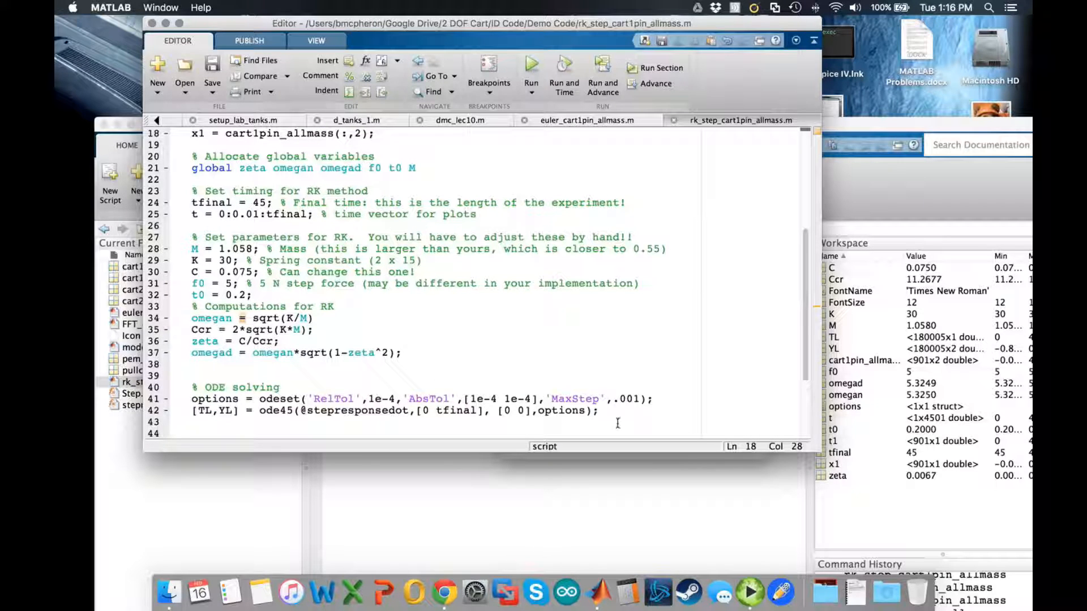
mouse_move(261, 223)
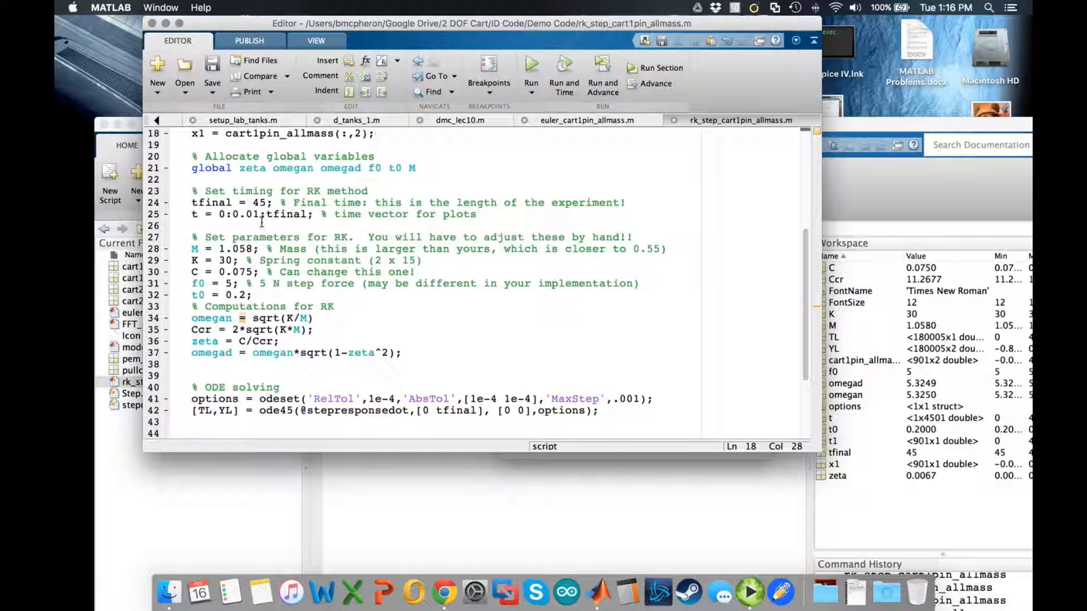
scroll("down", 3)
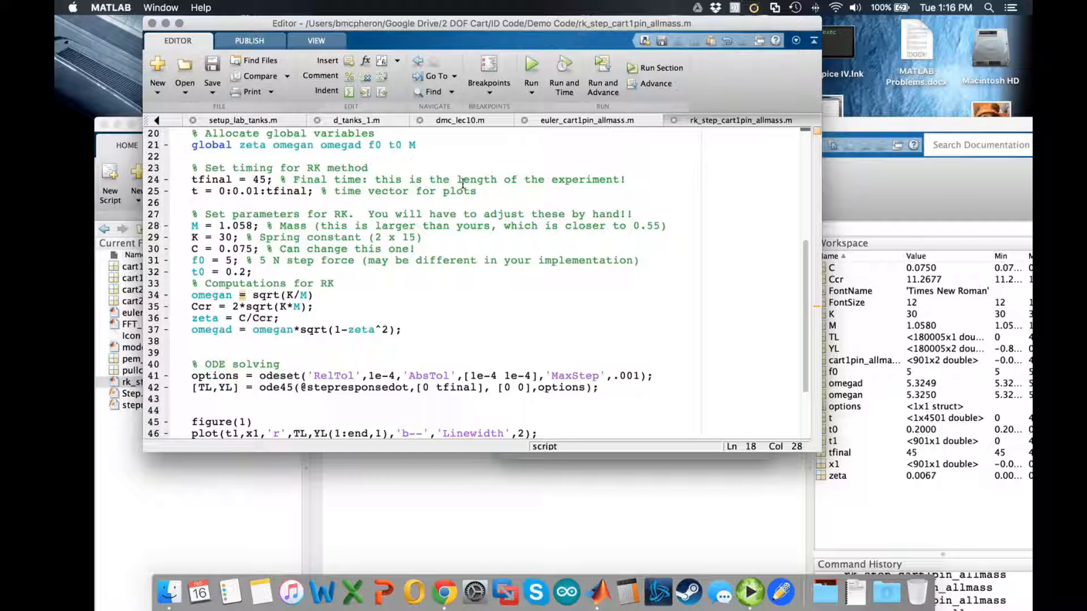
scroll("down", 3)
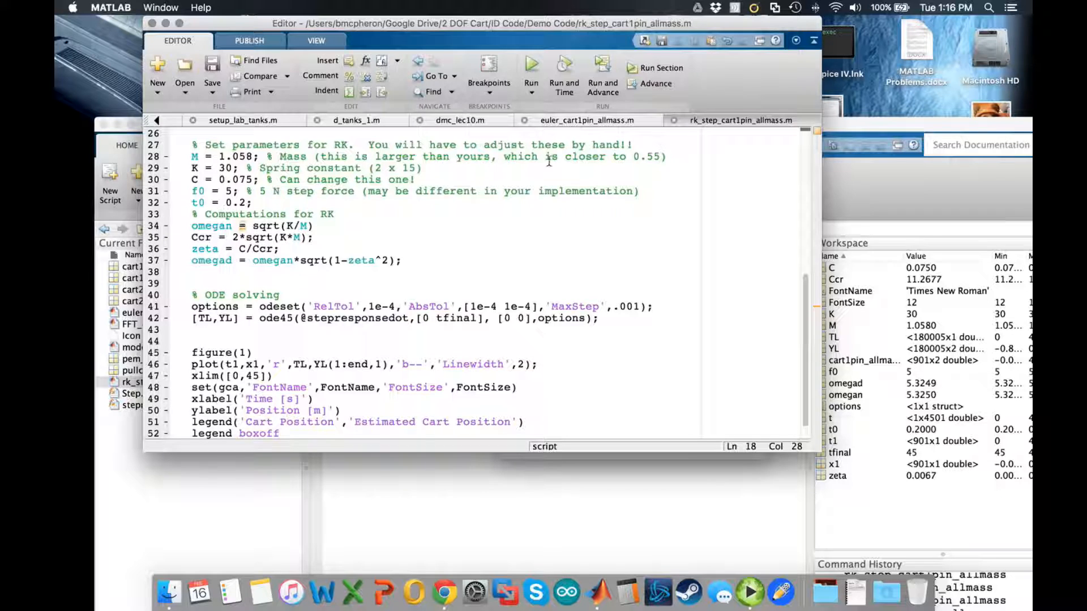
mouse_move(648, 156)
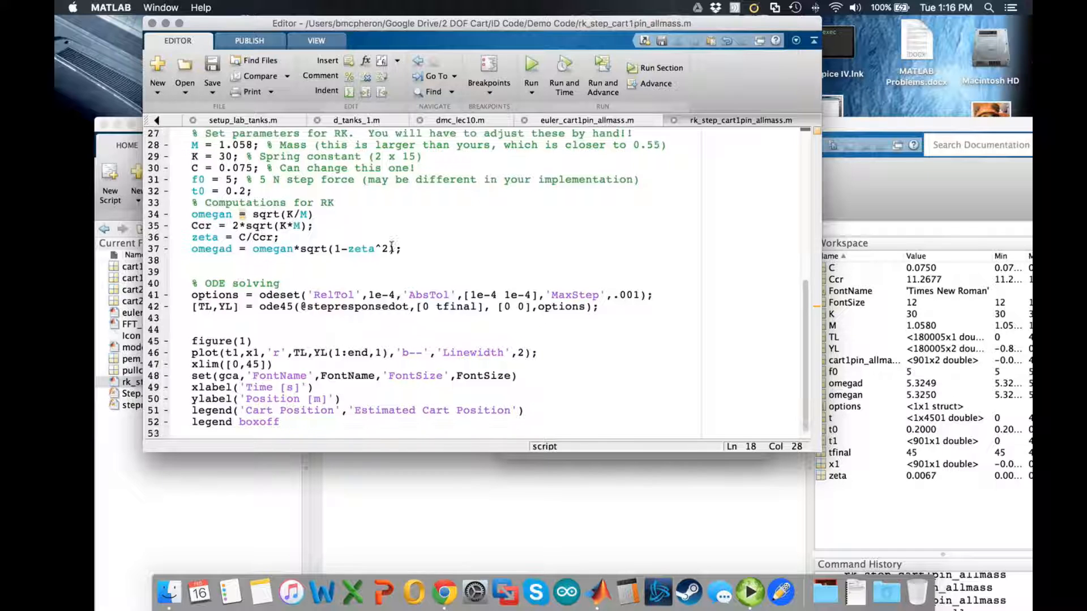
- Run the script and zoom Figure 1 to the first ~2.5 s, showing the measured-vs-estimated phase lag
scroll("down", 3)
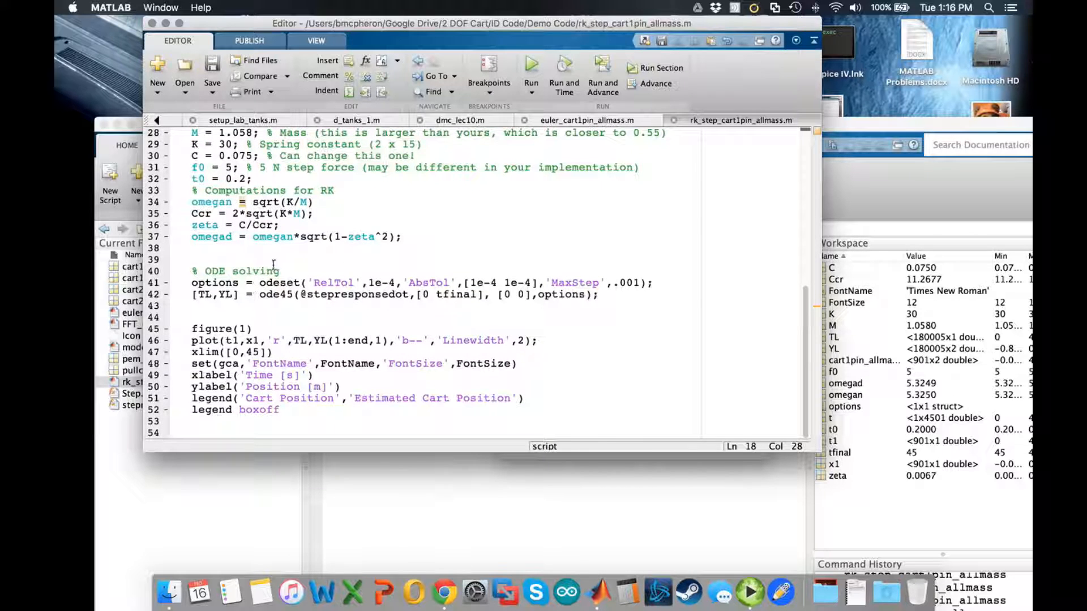
mouse_move(187, 317)
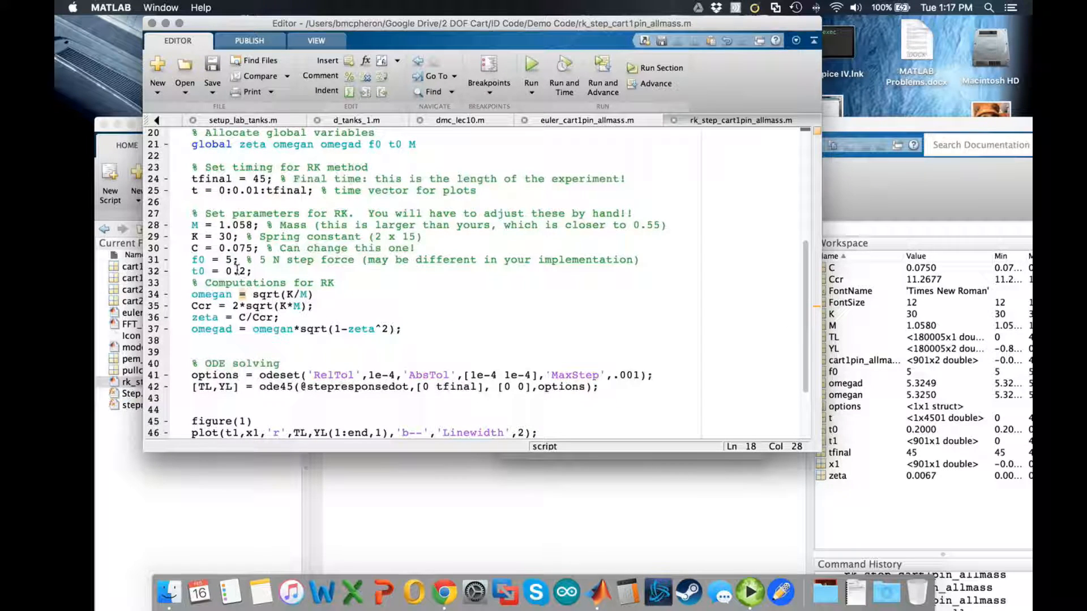
scroll("down", 3)
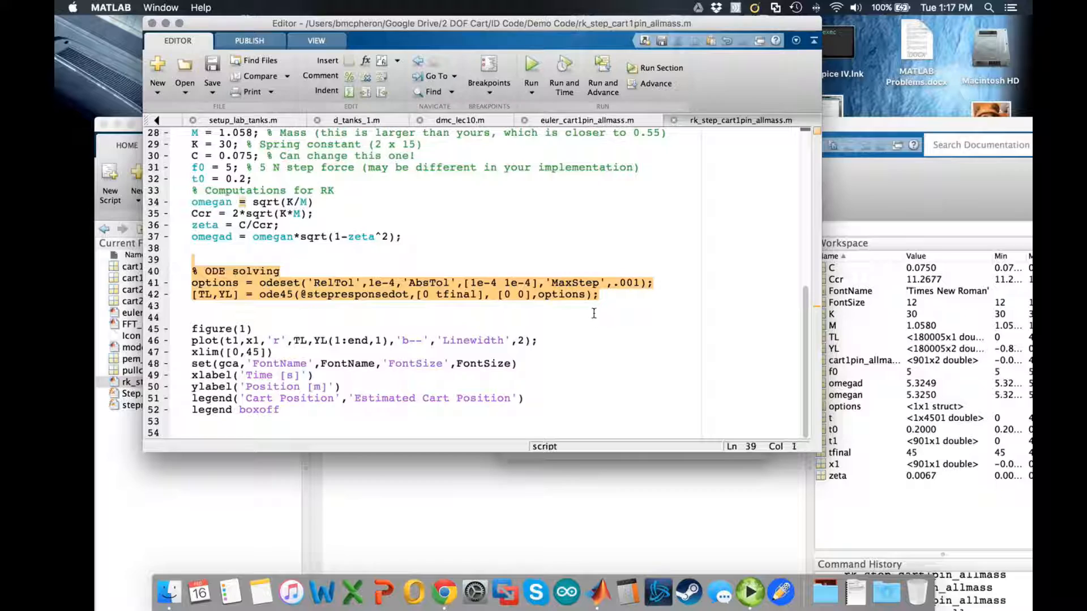
left_click(313, 410)
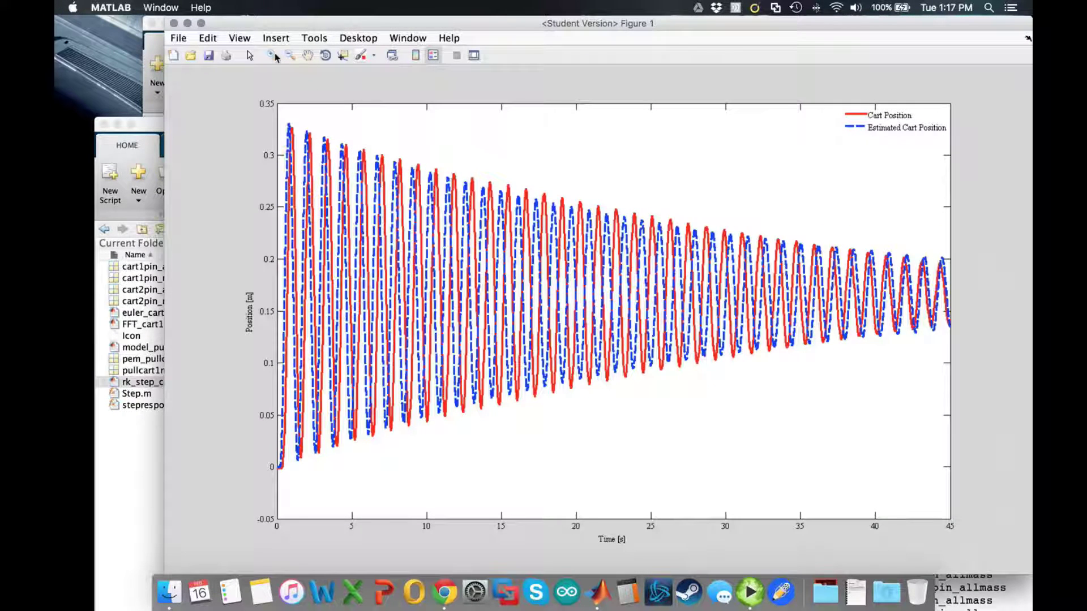
left_click(272, 57)
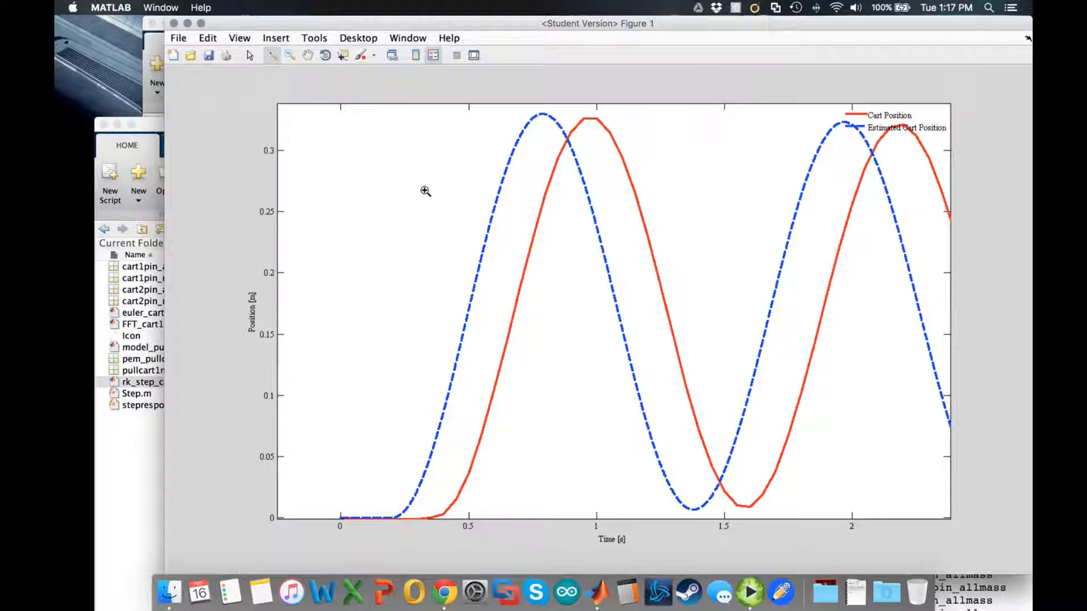
mouse_move(355, 385)
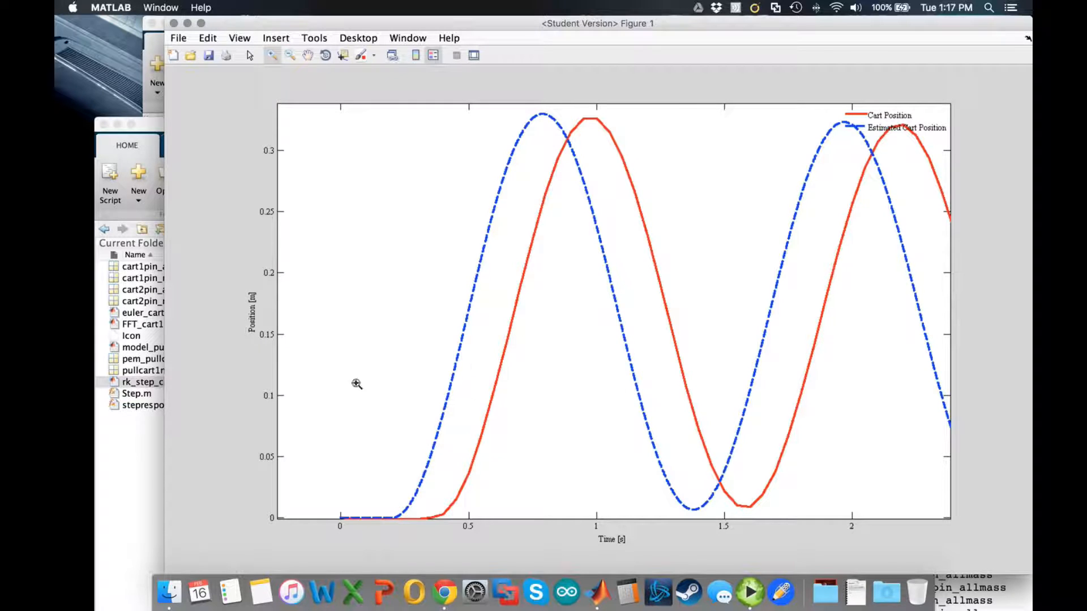
mouse_move(513, 489)
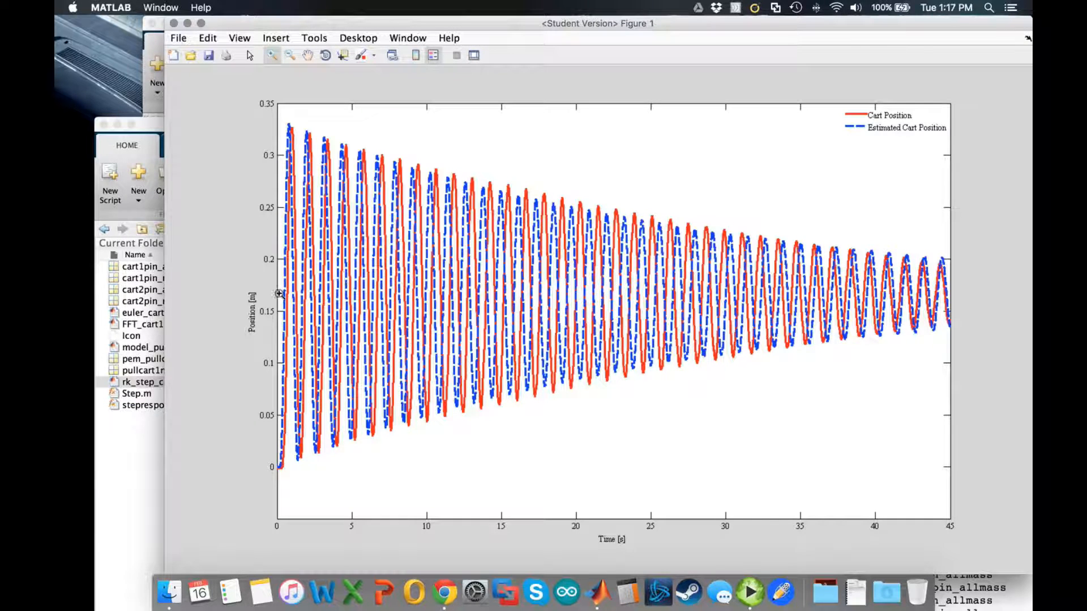
mouse_move(247, 463)
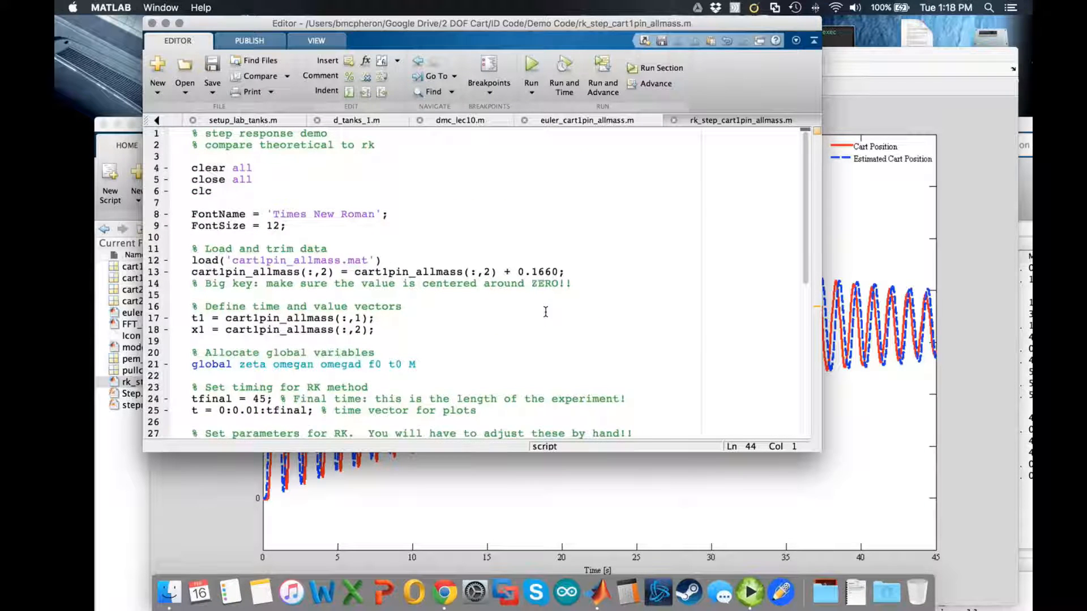
- Scroll the editor back to the RK parameter lines with the 45 s figure behind it
scroll("down", 3)
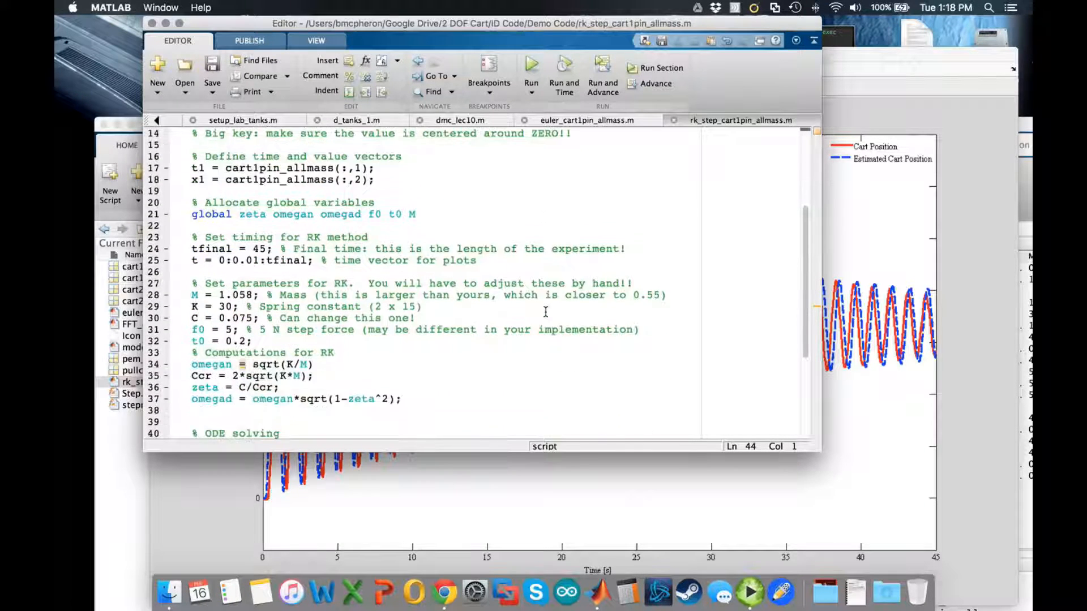